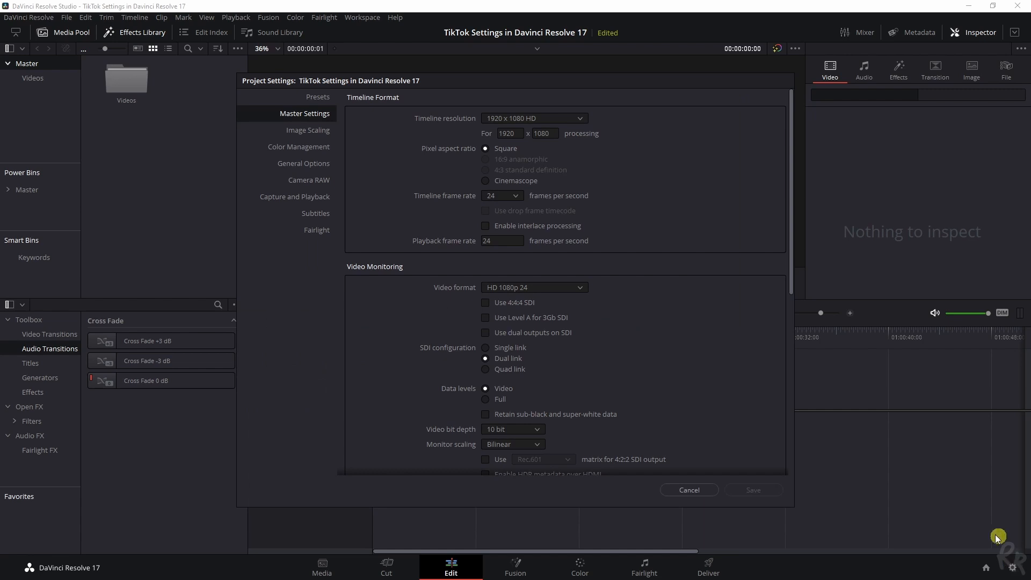
mouse_move(269, 117)
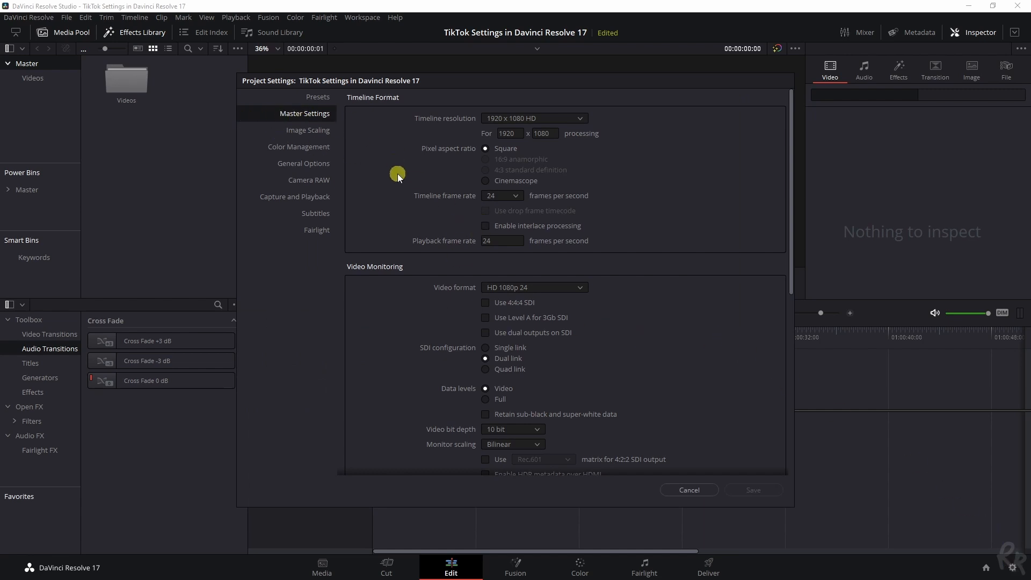
mouse_move(465, 135)
type("1080")
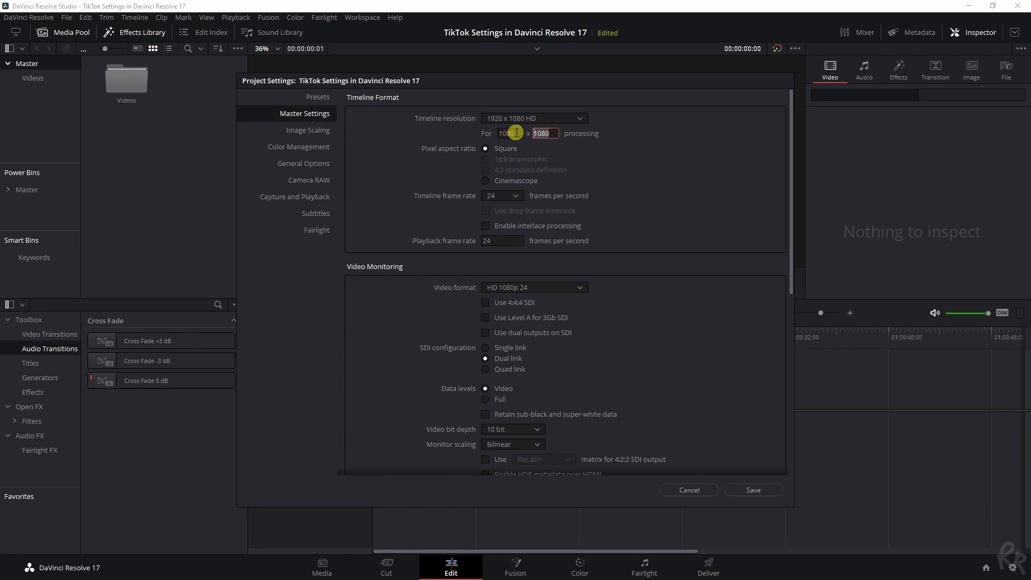
Choose 25 fps as the timeline frame rate for the 1080 x 1920 project
left_click(501, 195)
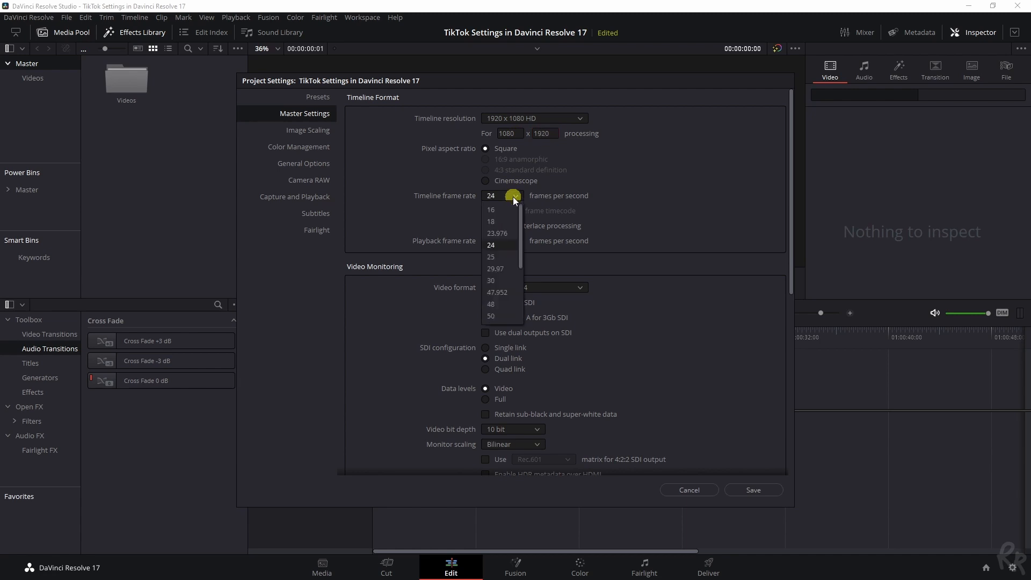
left_click(490, 257)
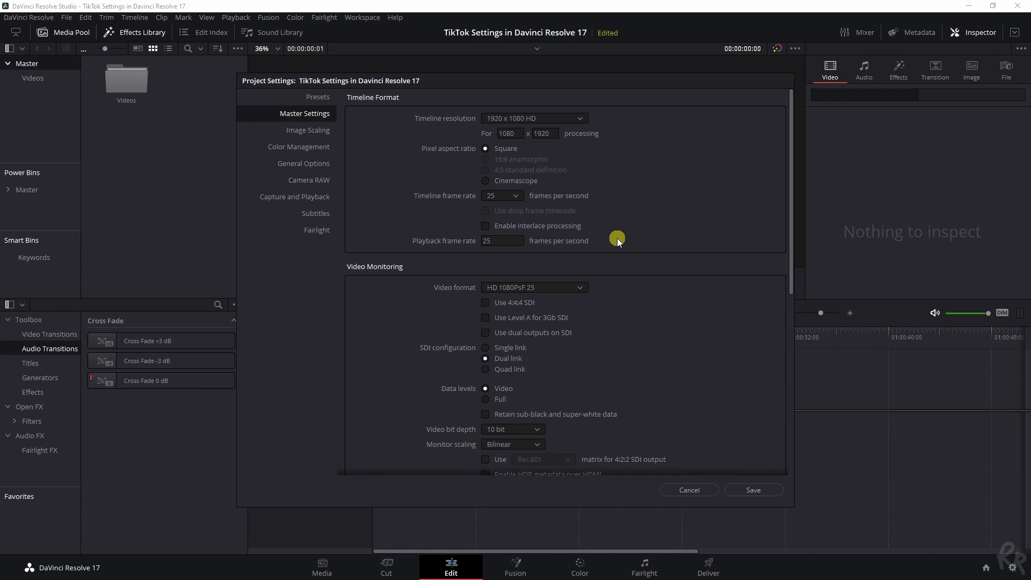
mouse_move(305, 134)
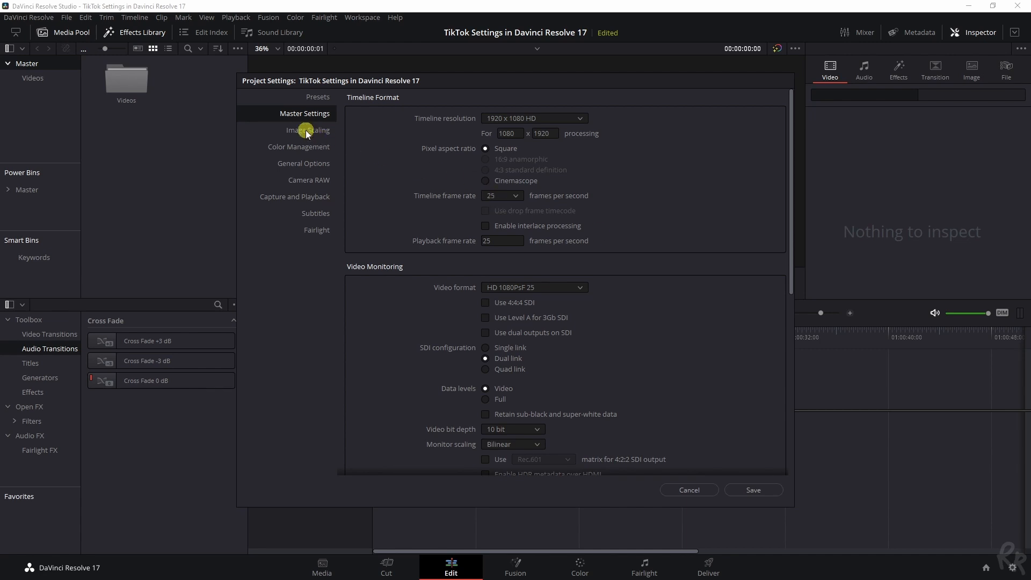
Set mismatched resolution files to 'Scale full frame with crop', save, and confirm the frame-rate change
left_click(307, 129)
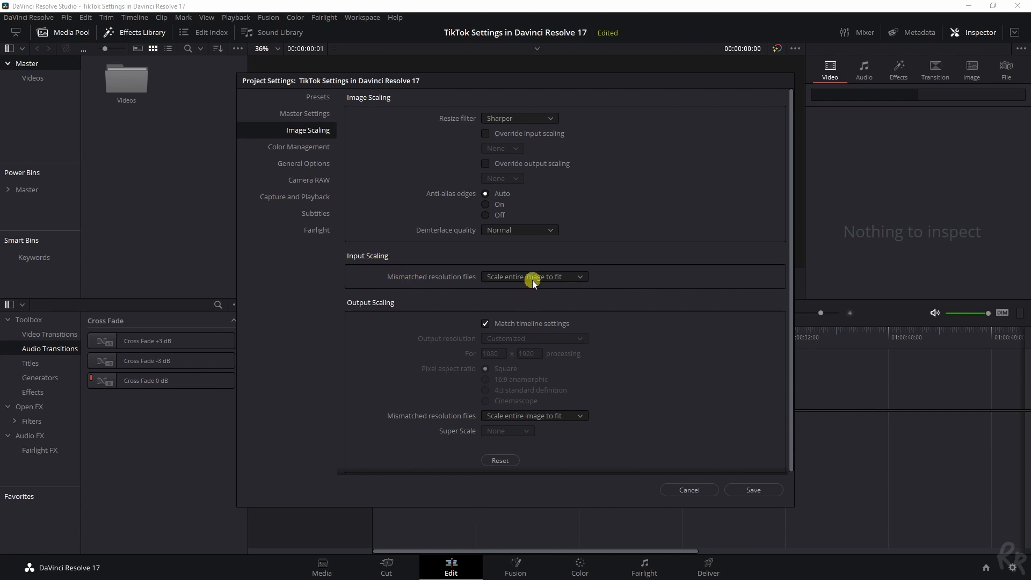
left_click(533, 276)
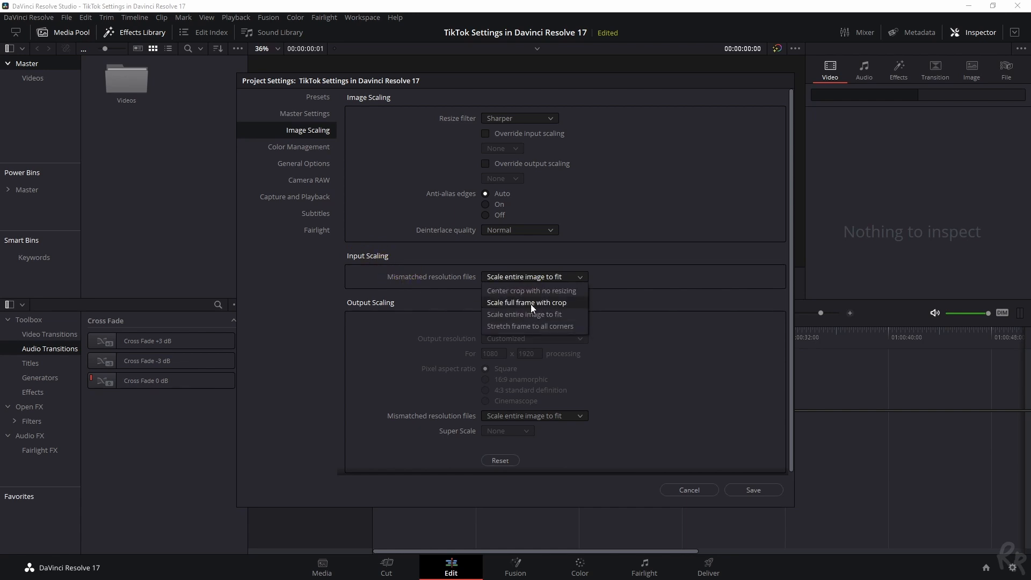
left_click(525, 302)
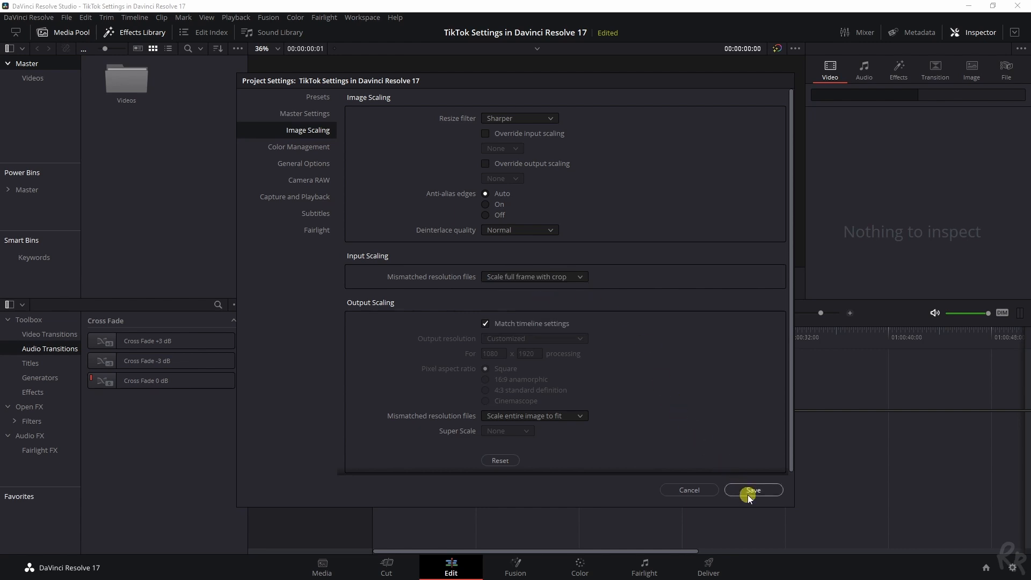
left_click(753, 490)
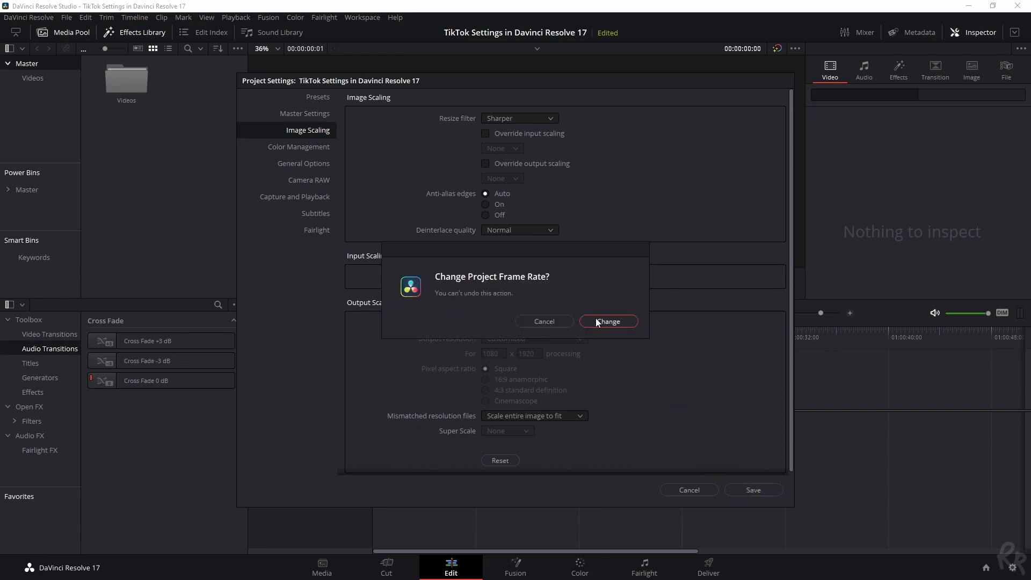
left_click(607, 321)
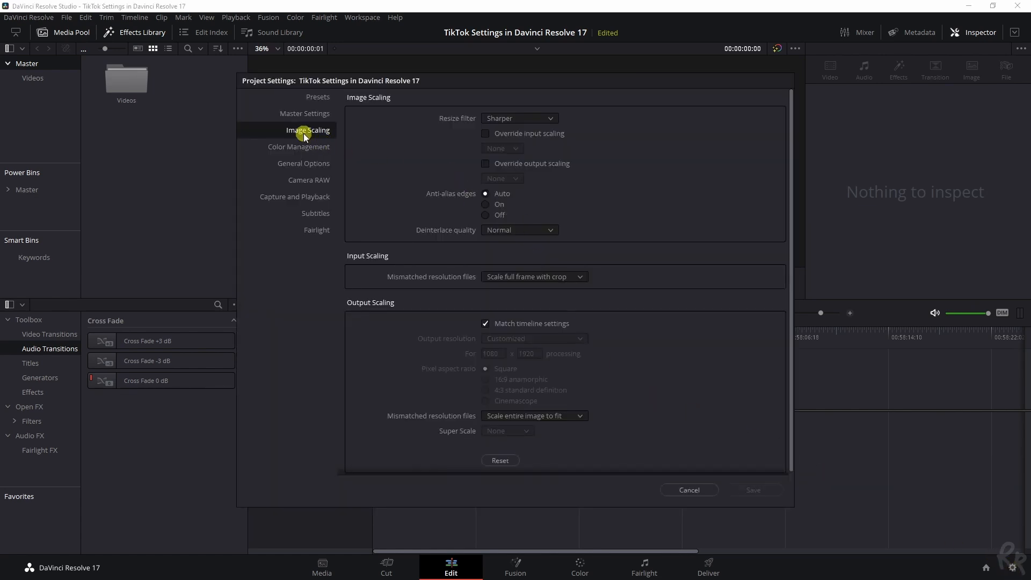
Keyframe Position X at two playhead times so the dance clip pans sideways
left_click(688, 489)
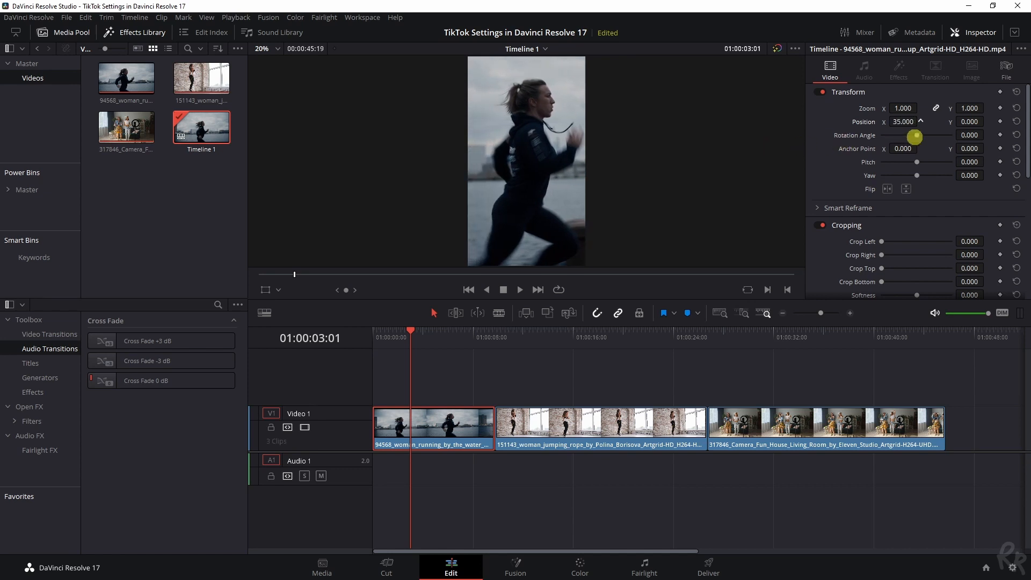
left_click_drag(916, 136, 1016, 153)
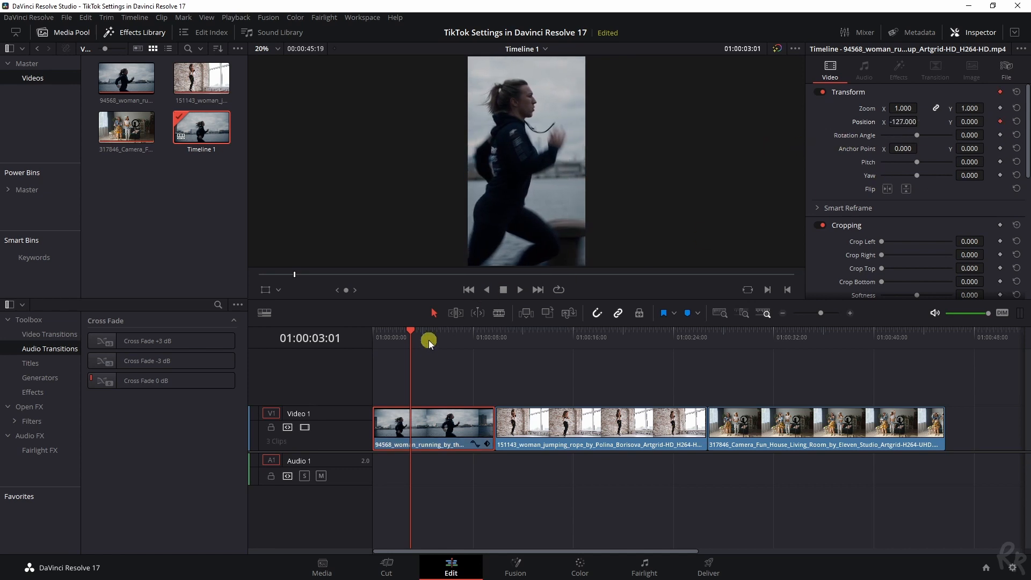
left_click(457, 331)
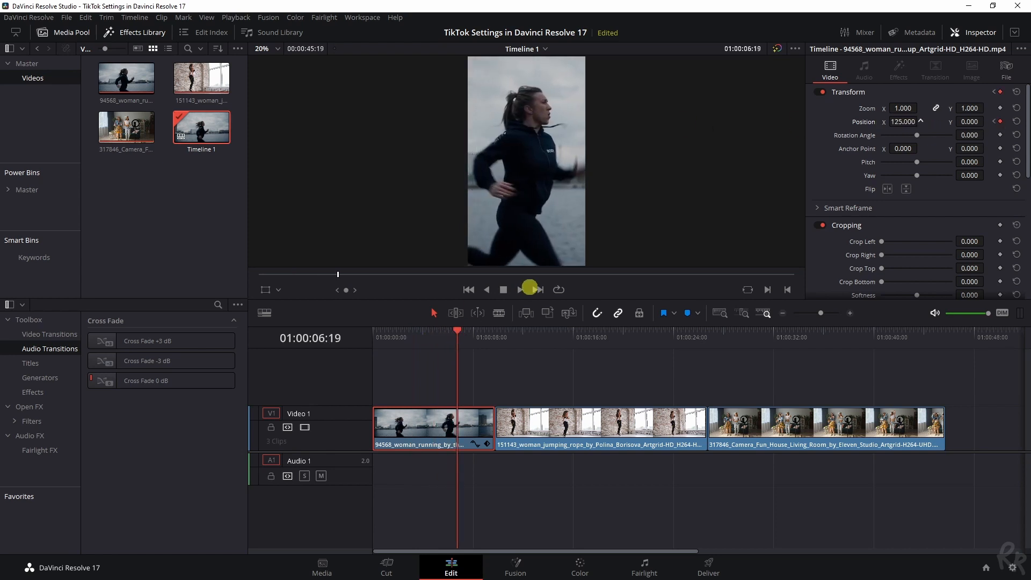
left_click(528, 290)
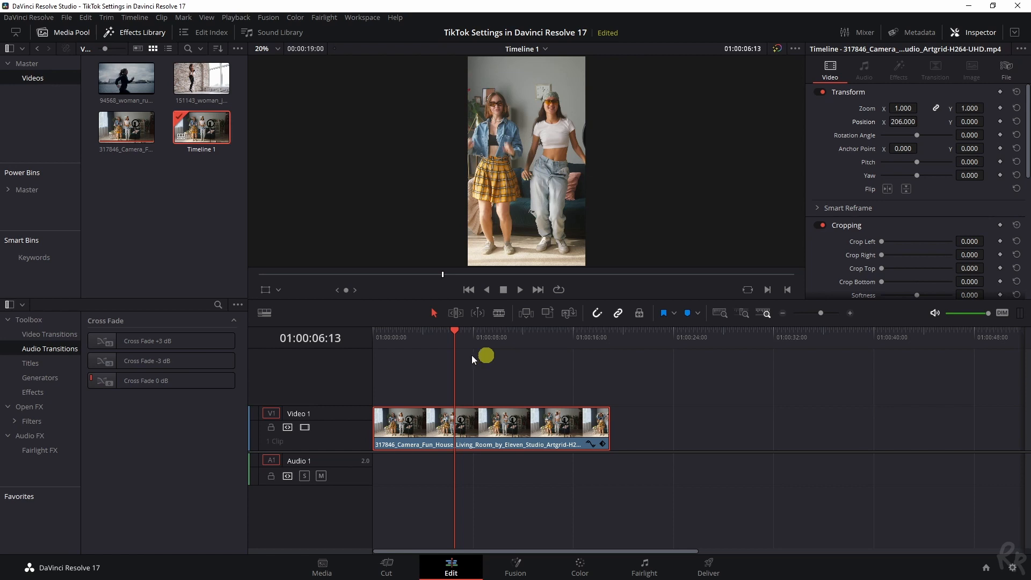
Add a Text+ title on V2 reading '2 Tiktok girls', enlarge it, and choose Showcard Gothic
left_click(30, 363)
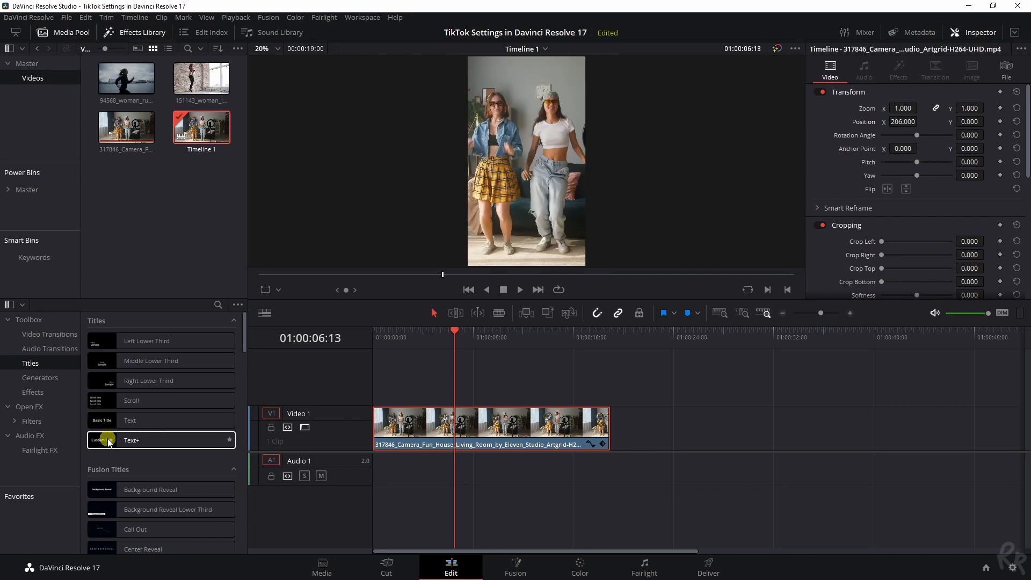
left_click_drag(161, 439, 472, 383)
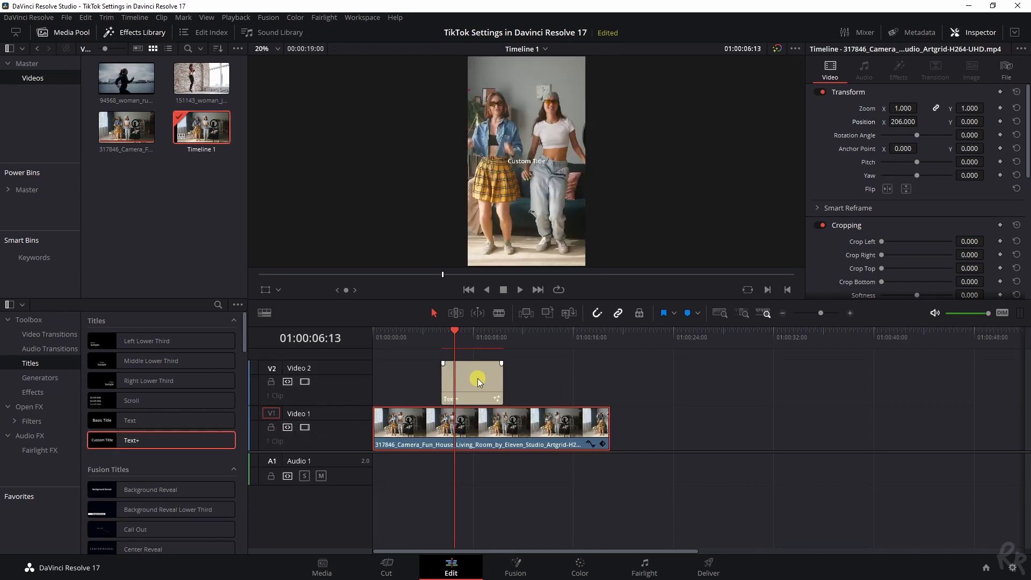
left_click(472, 382)
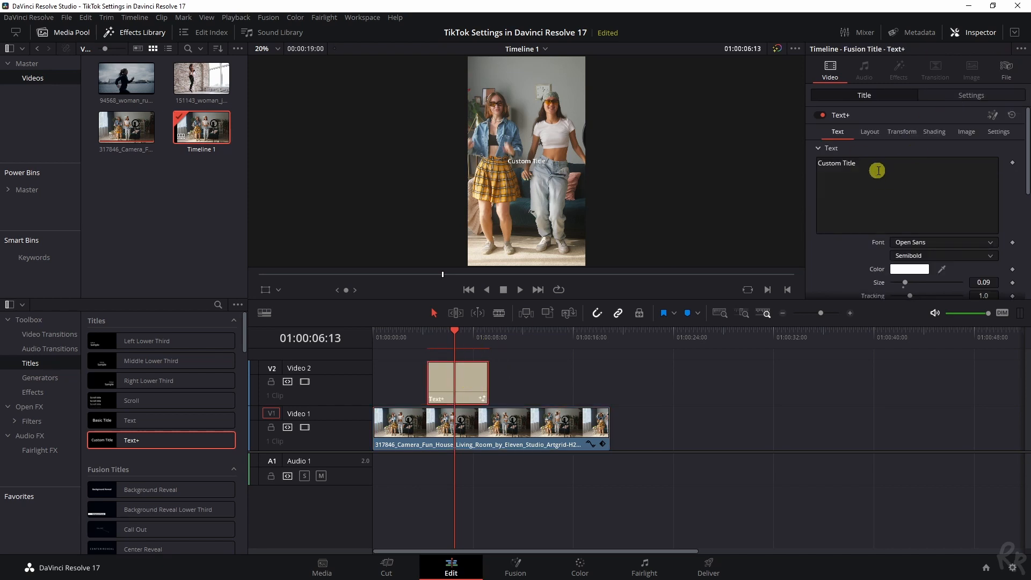
type("2 Tiktok girls")
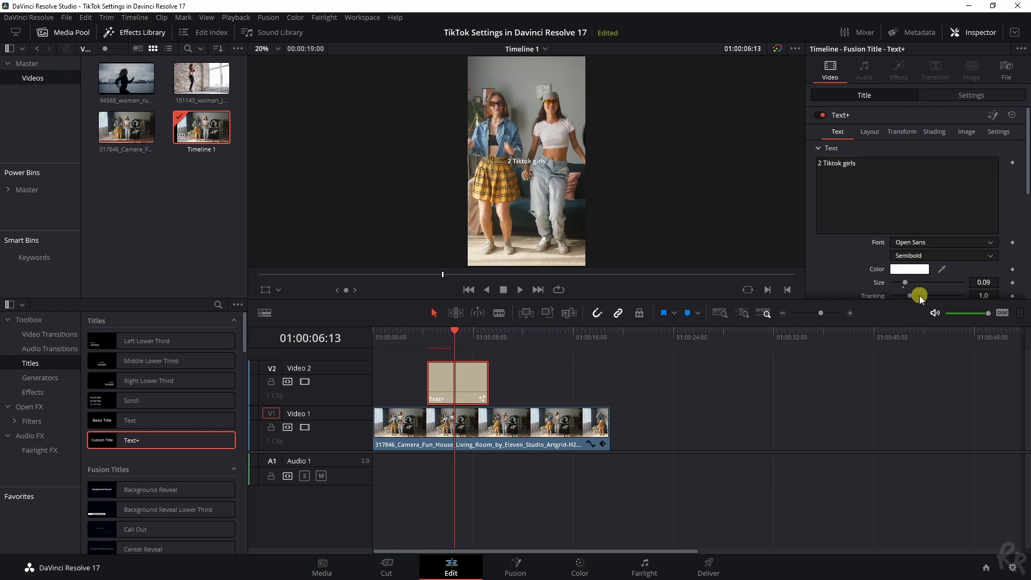
left_click_drag(906, 282, 920, 281)
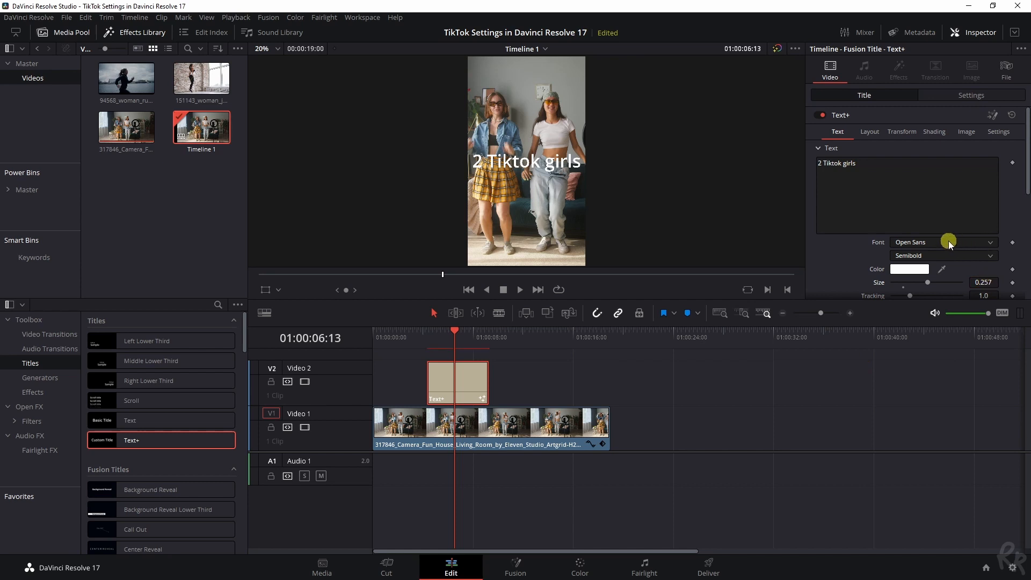
left_click(943, 191)
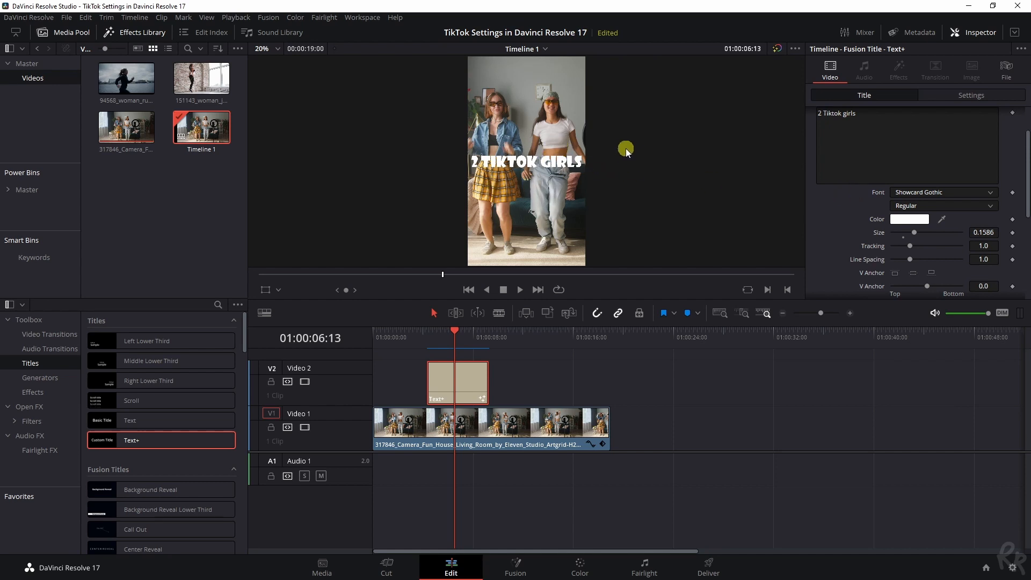
Rotate the title to 29.5 degrees and lower it to Position Y -385
left_click(970, 95)
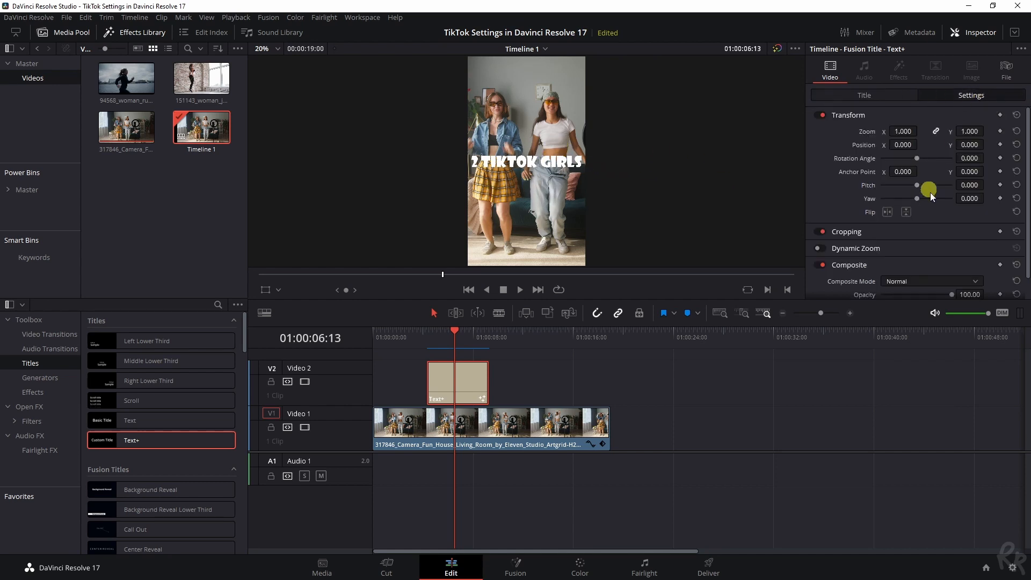
left_click_drag(917, 185, 934, 159)
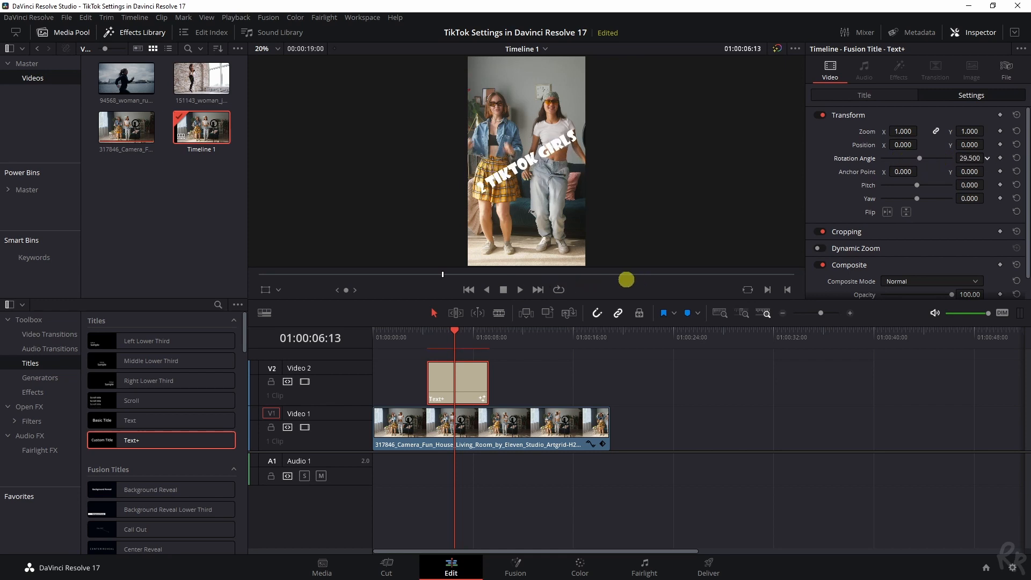
left_click_drag(961, 144, 940, 144)
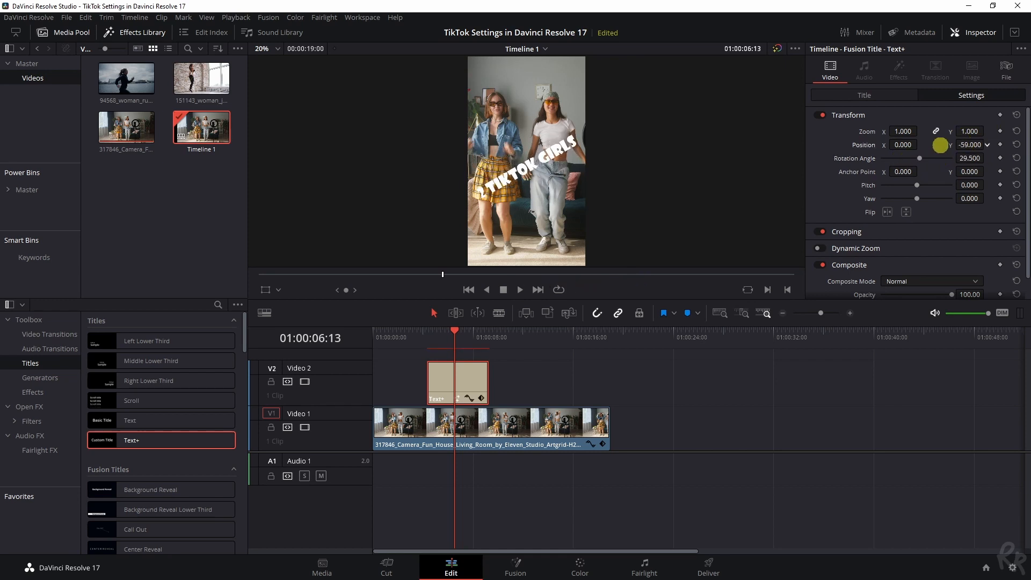
left_click_drag(969, 144, 970, 157)
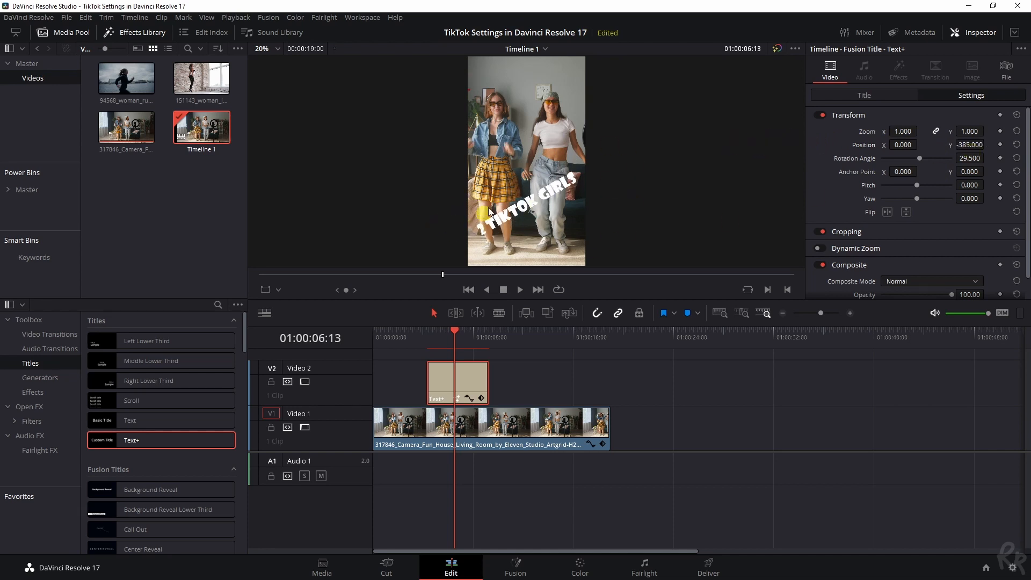
mouse_move(592, 161)
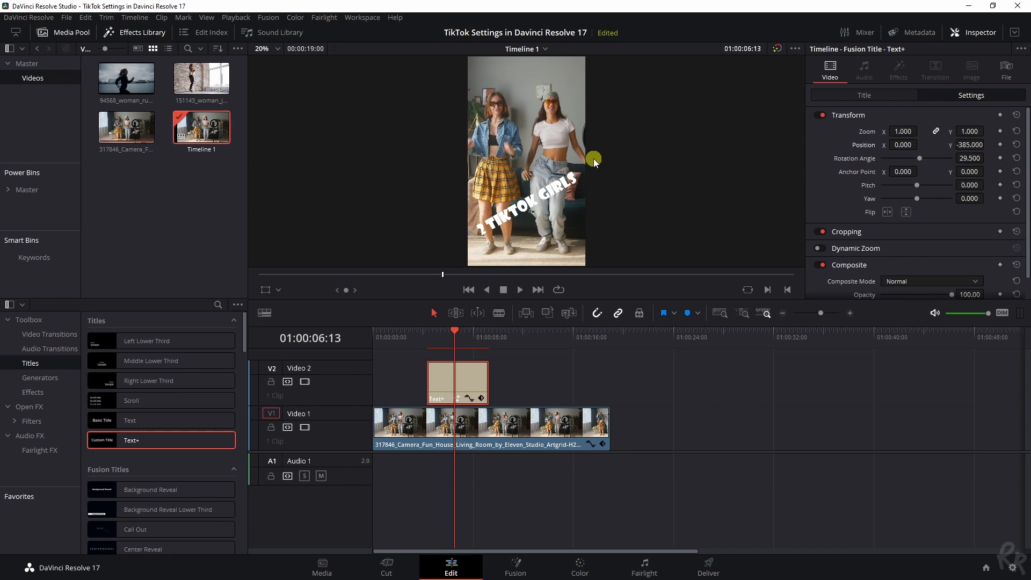
Enable shading element 2, the red outline, on the title
left_click(864, 95)
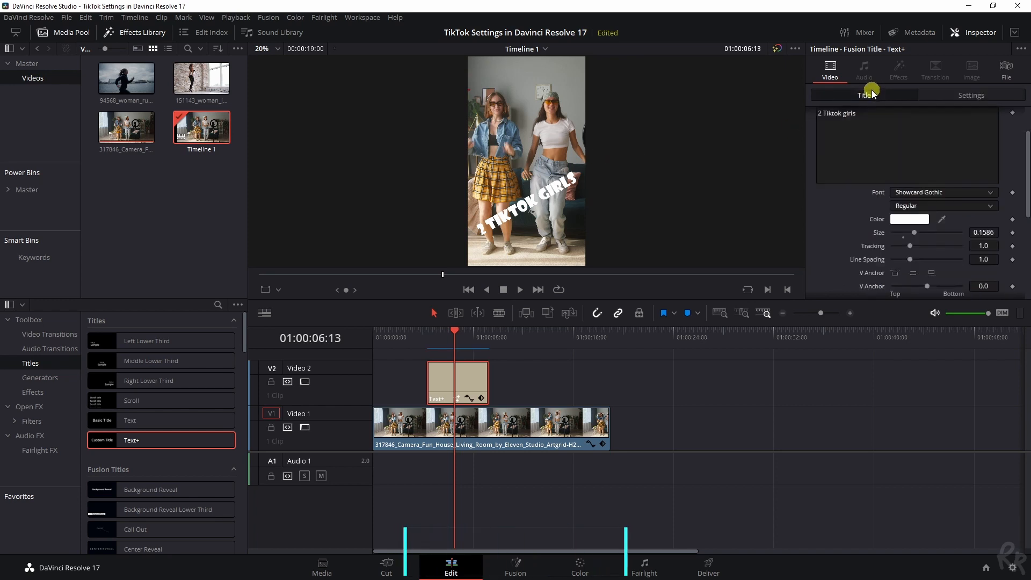
left_click(864, 94)
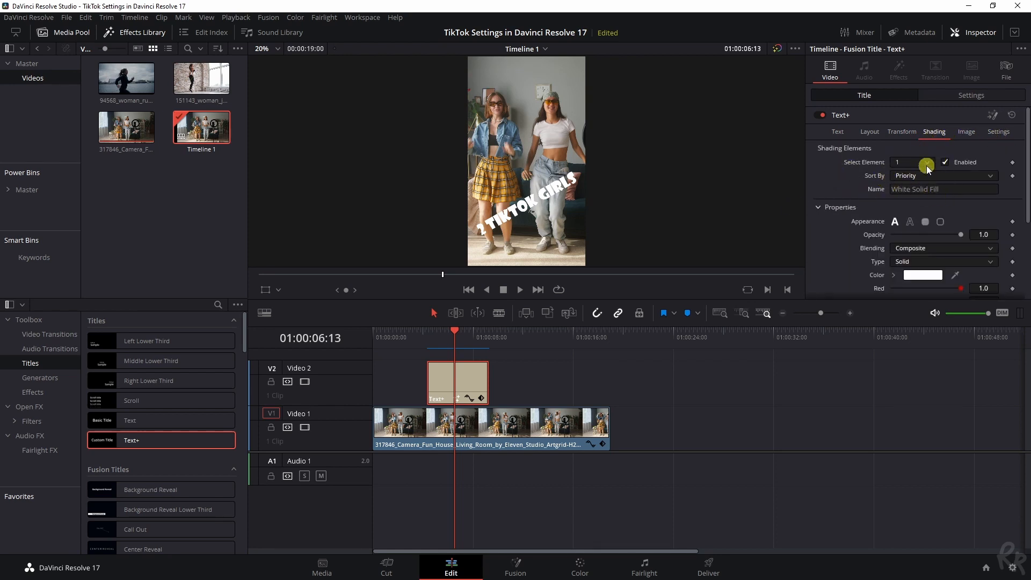
left_click(912, 162)
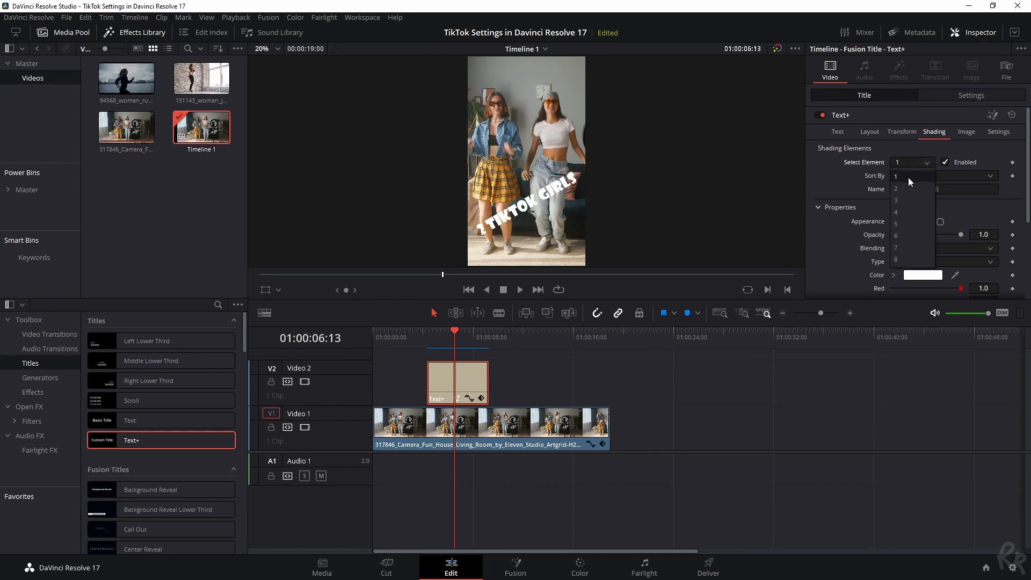
left_click(911, 189)
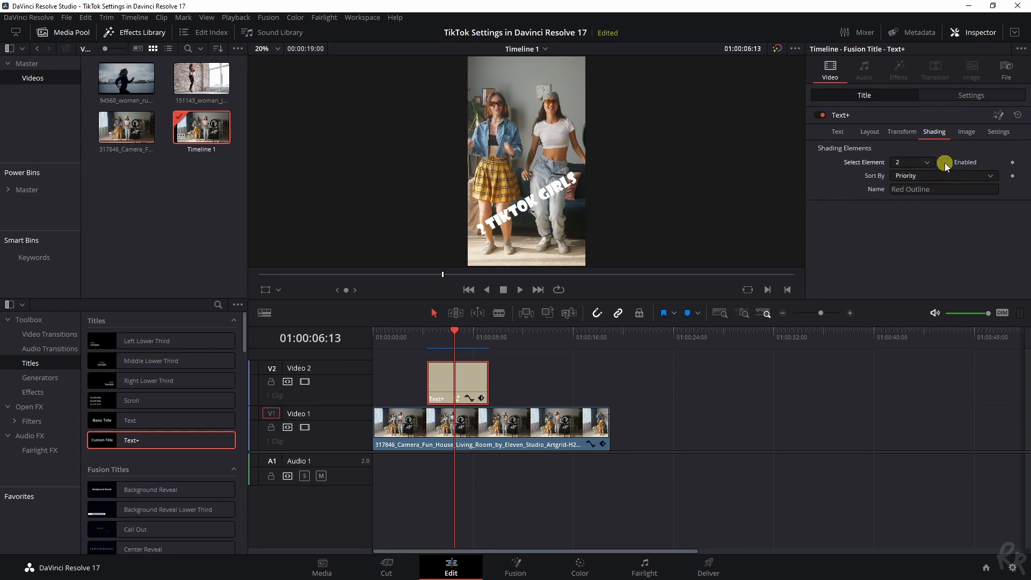
left_click(946, 162)
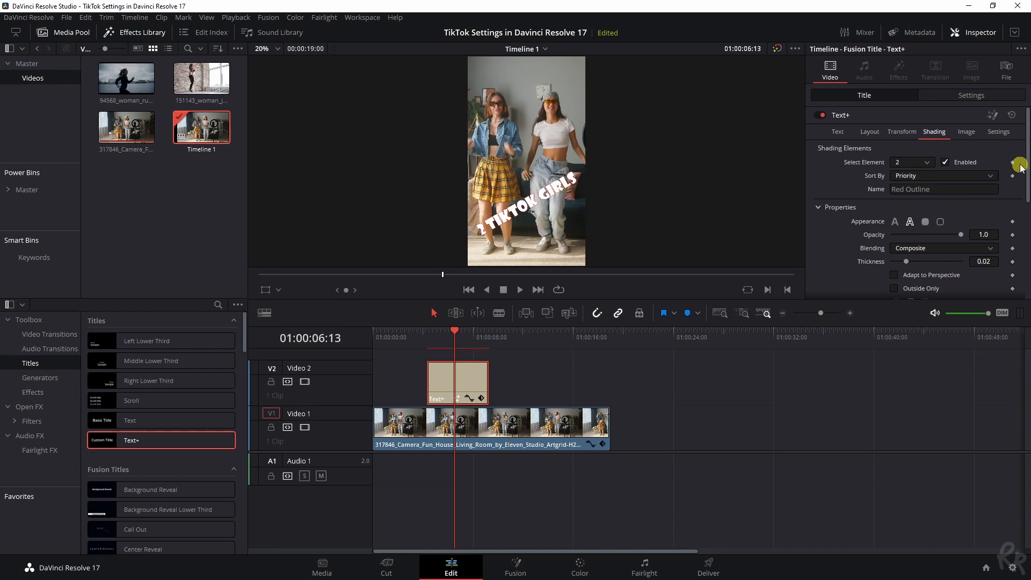
Adjust the outline's shade of red in its colour picker
scroll("down", 3)
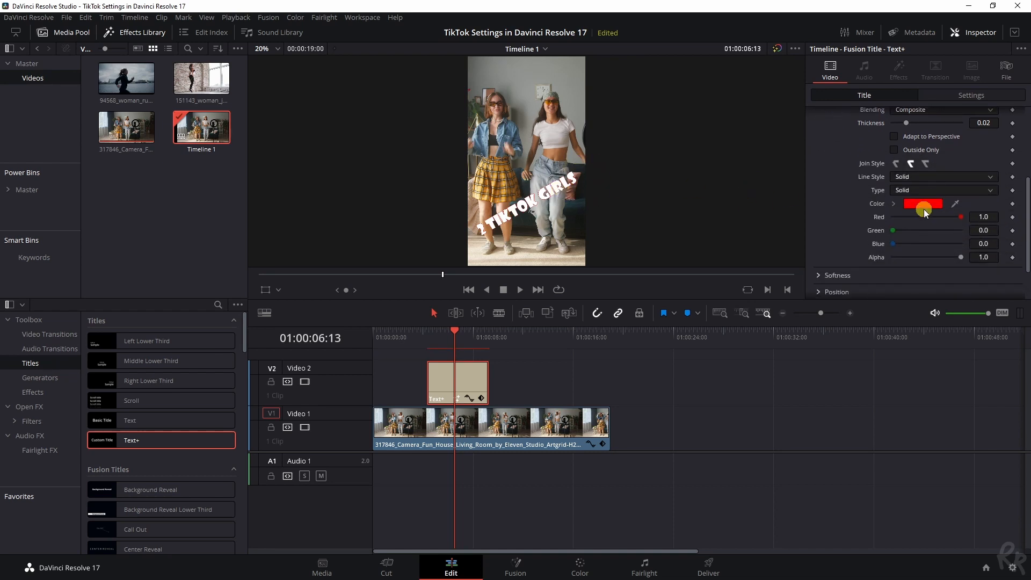
left_click(921, 203)
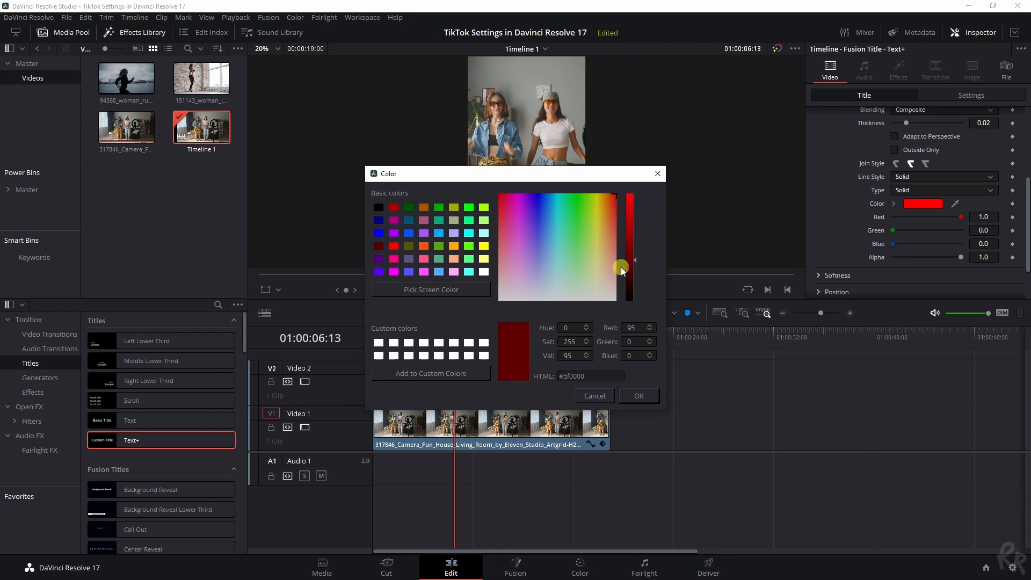
left_click(637, 396)
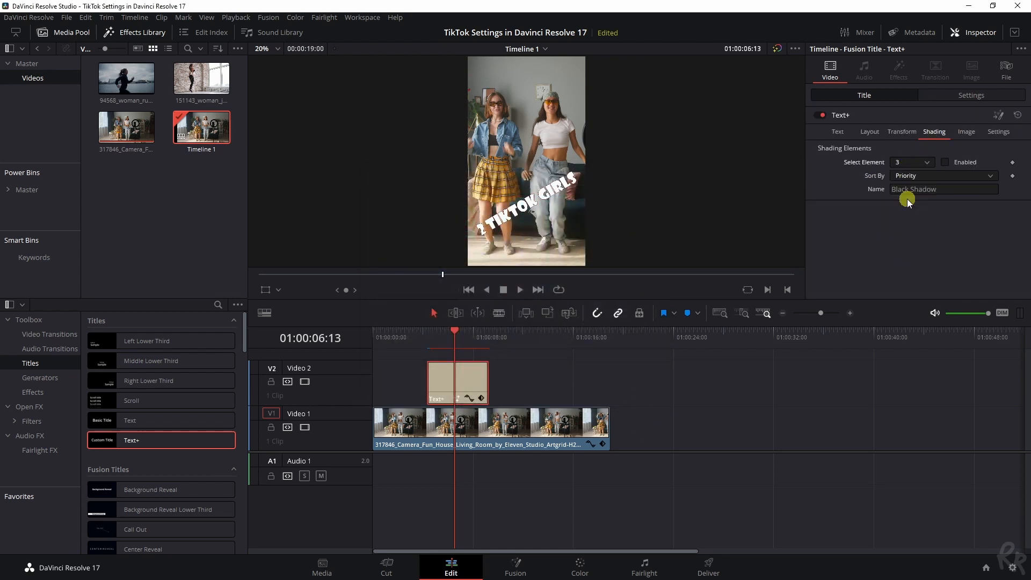
Enable shading element 3, the black shadow, and move to the blue border element
left_click(946, 161)
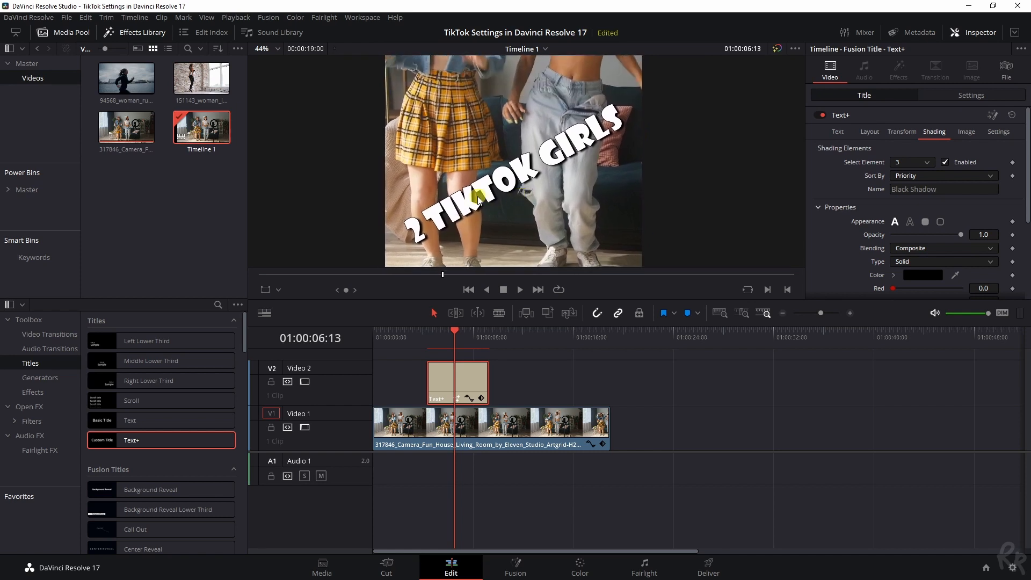
mouse_move(712, 181)
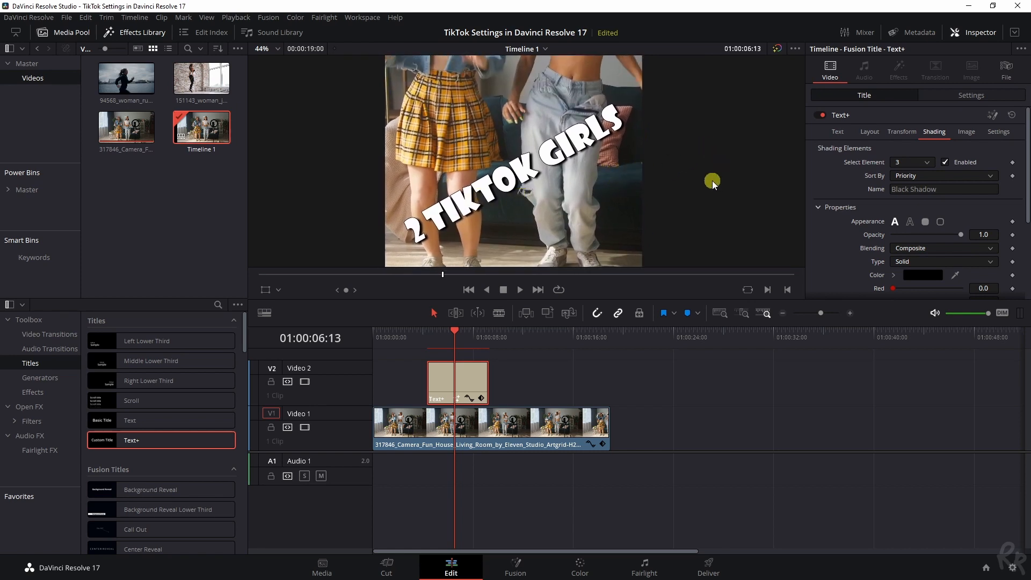
left_click(910, 162)
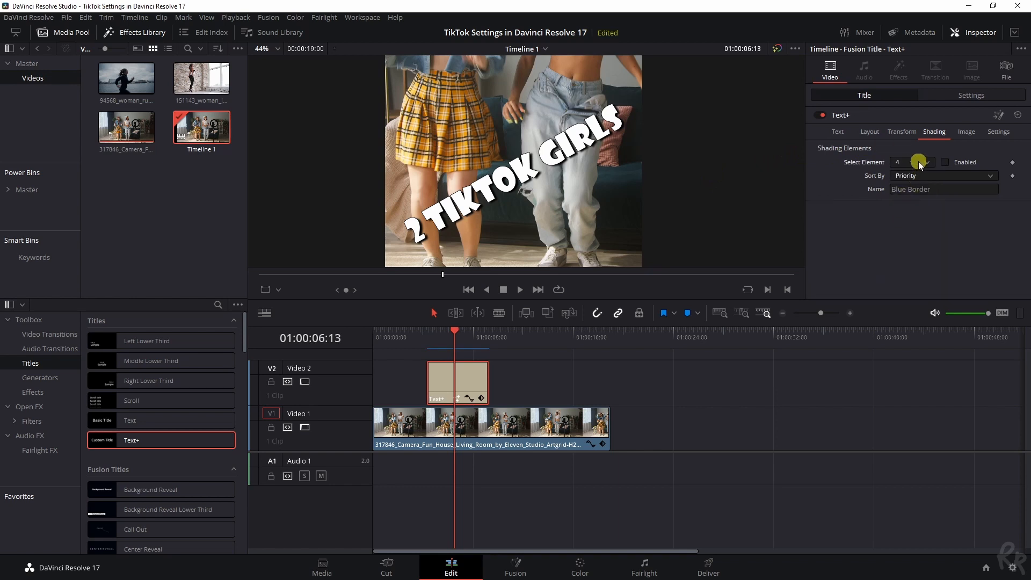
Enable shading element 5 as a box with fully rounded corners (Round 1.0)
left_click(923, 160)
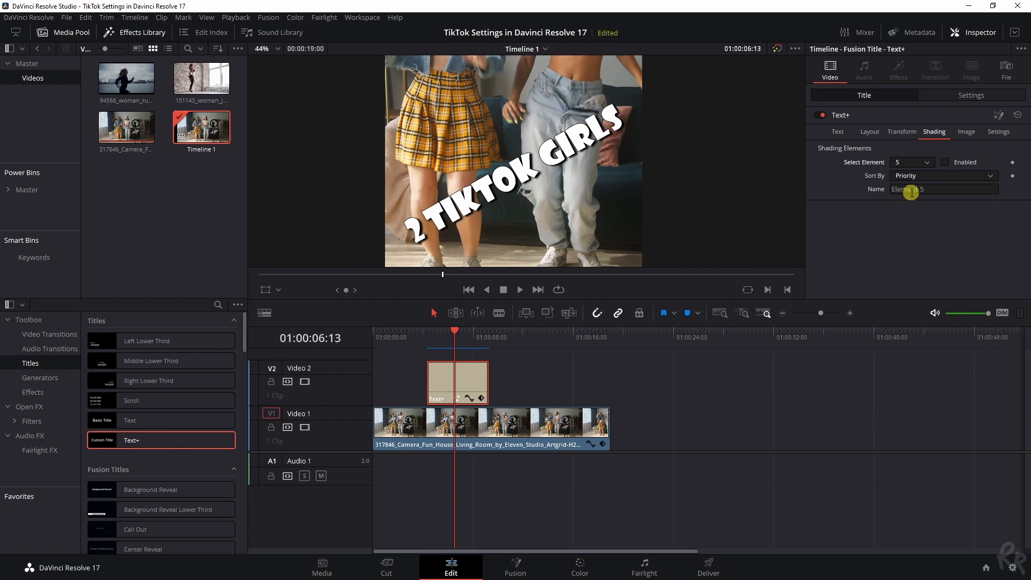
left_click(946, 162)
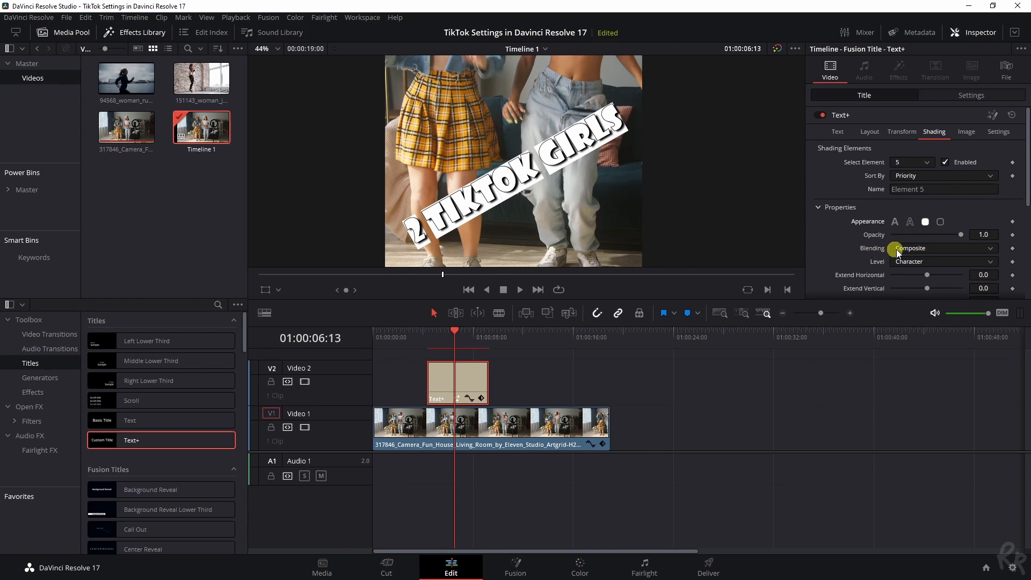
left_click(943, 261)
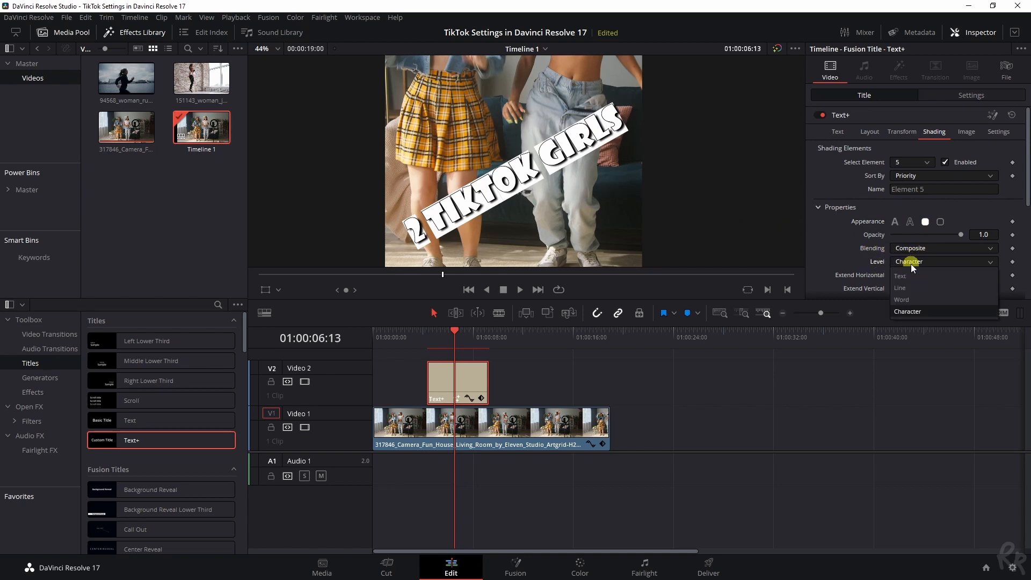
left_click(899, 287)
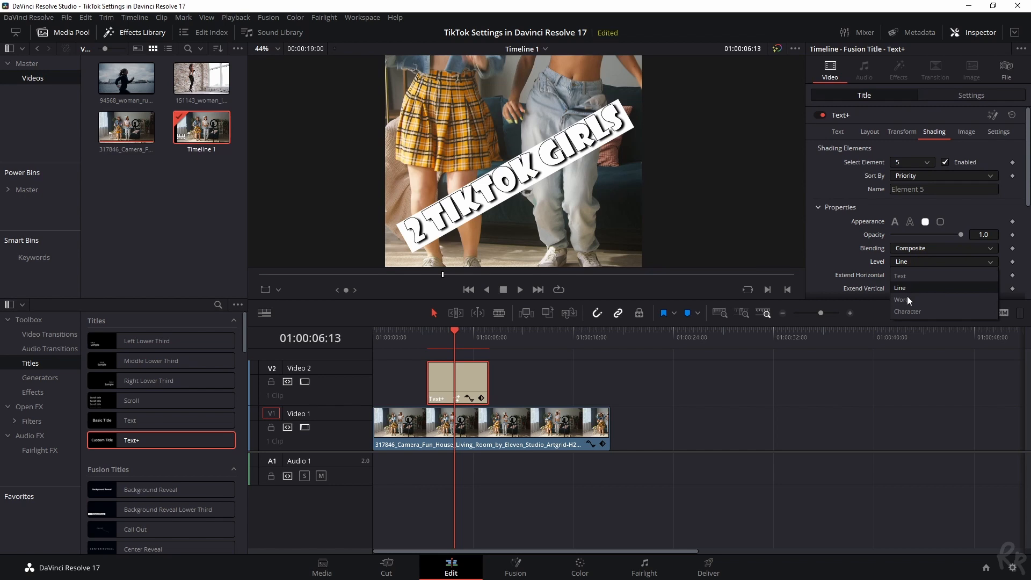
left_click(905, 299)
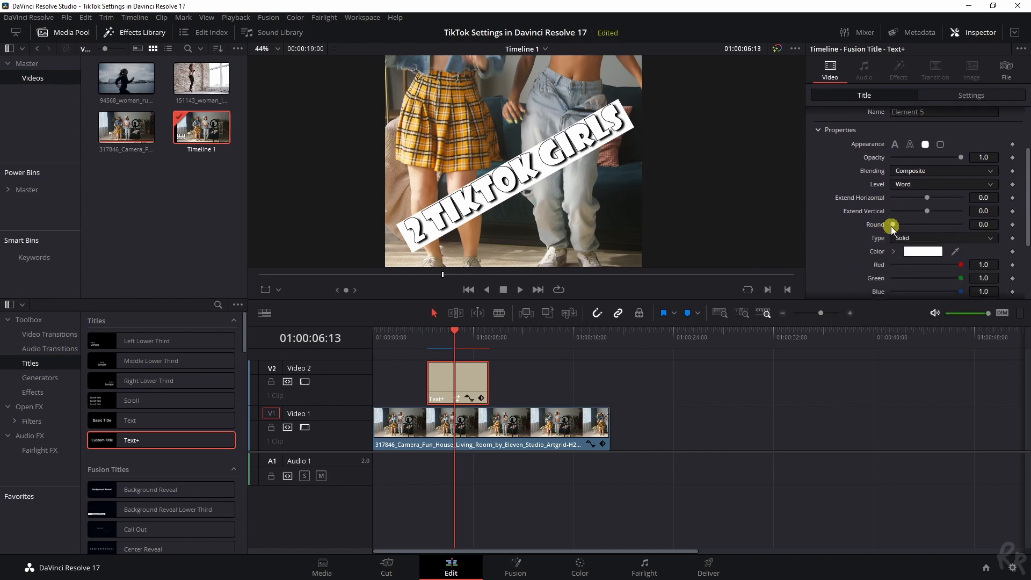
left_click_drag(892, 224, 946, 220)
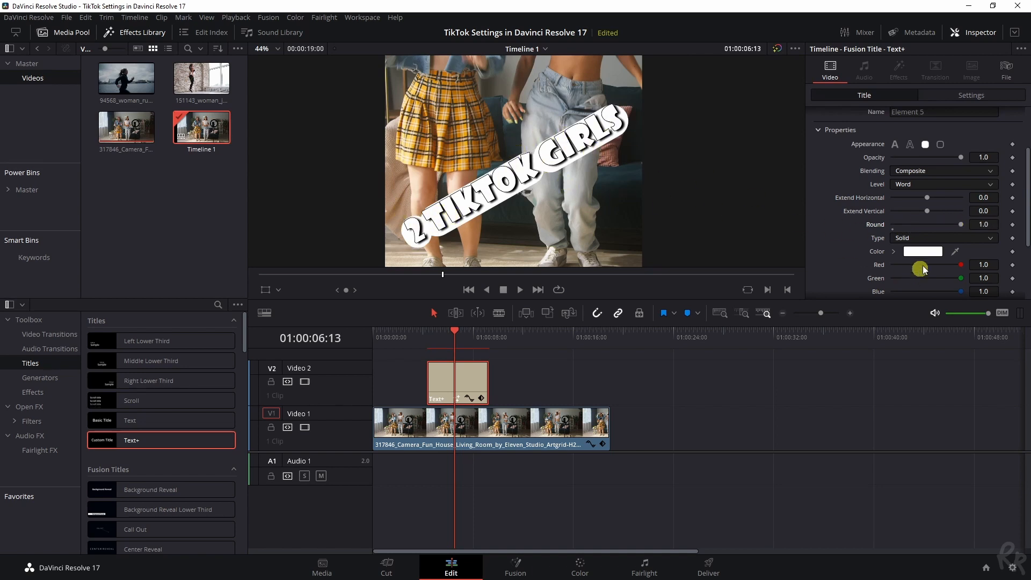
Set the box level to Line and extend it horizontally 0.32 and vertically 0.19
left_click(943, 184)
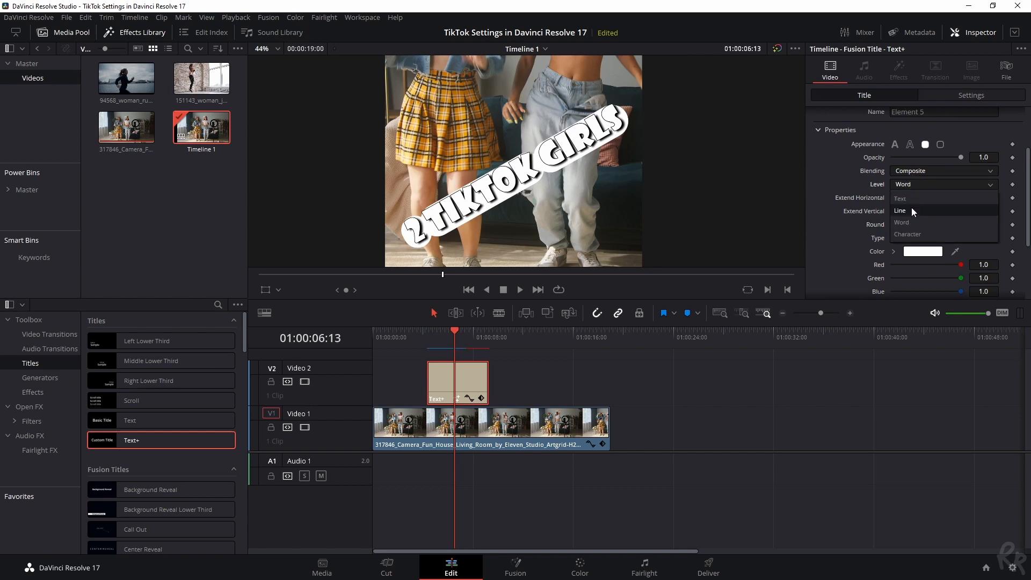
left_click(902, 210)
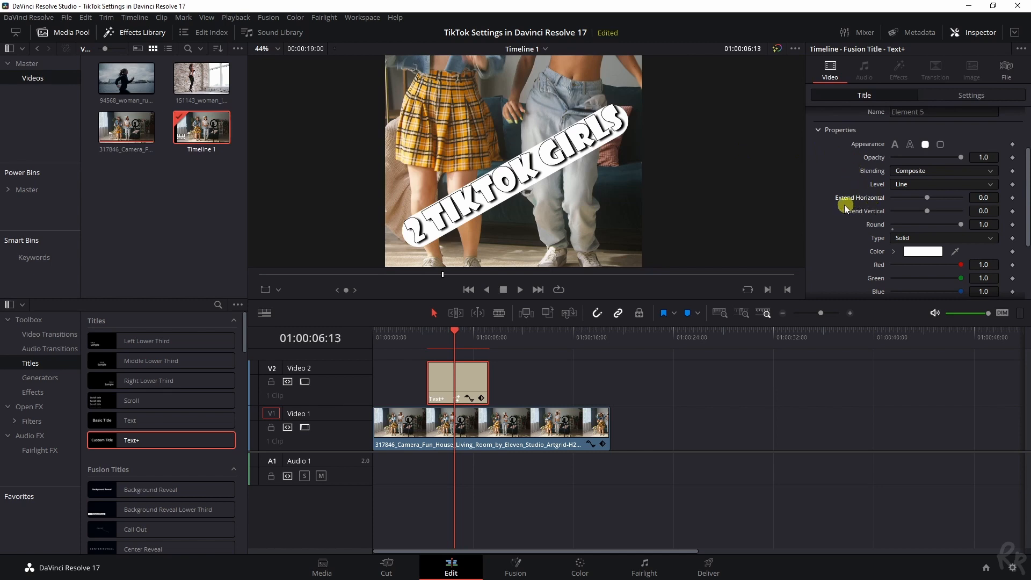
left_click_drag(928, 197, 934, 197)
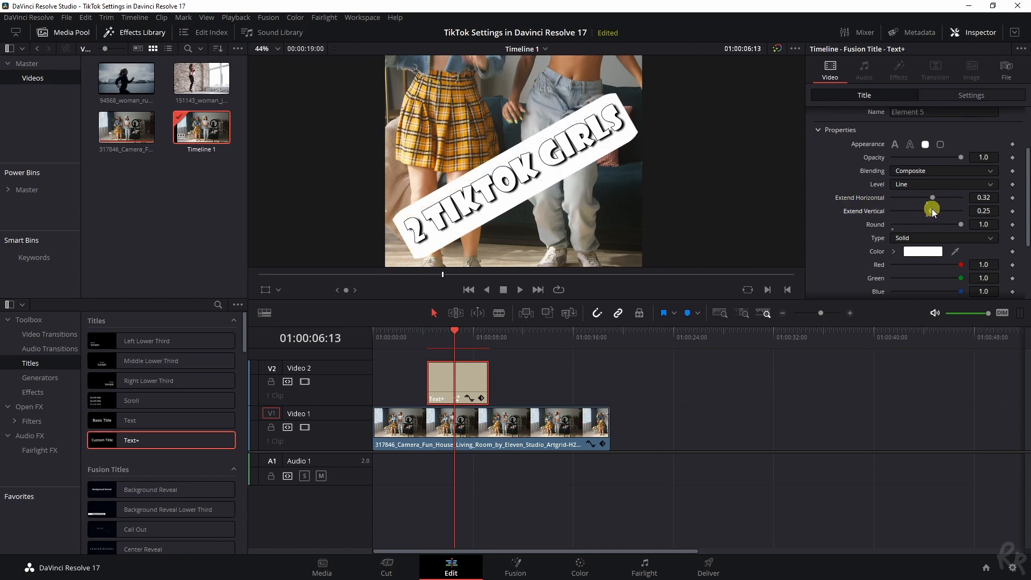
left_click_drag(931, 210, 929, 210)
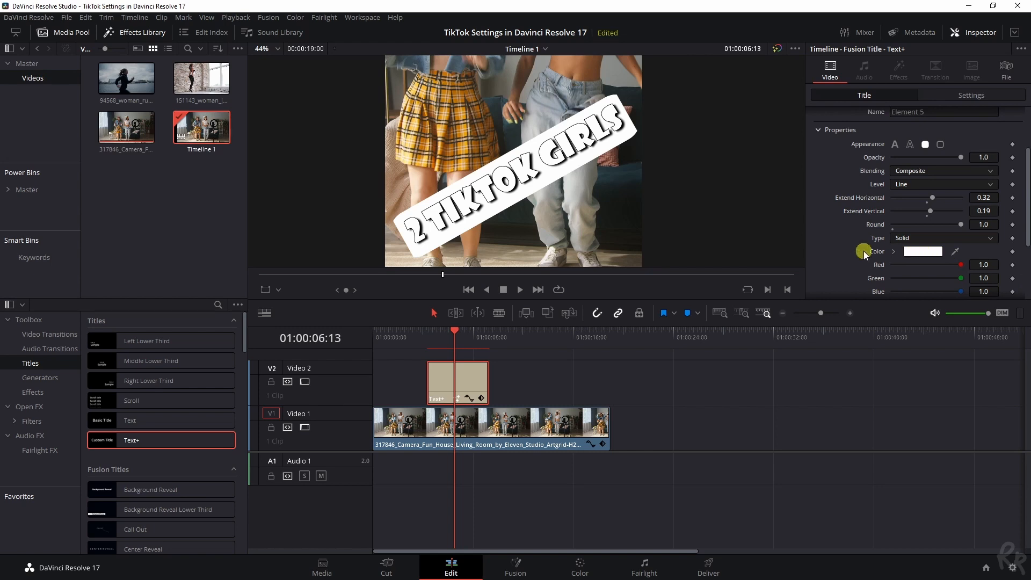
Pick a bright pink as the colour of the shading element 5 box
left_click(923, 251)
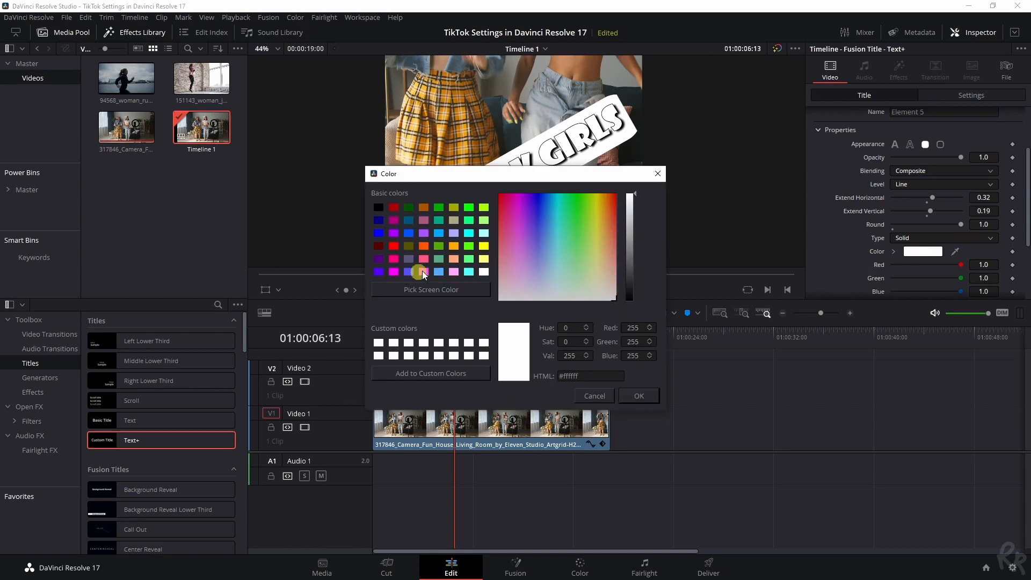
left_click(637, 395)
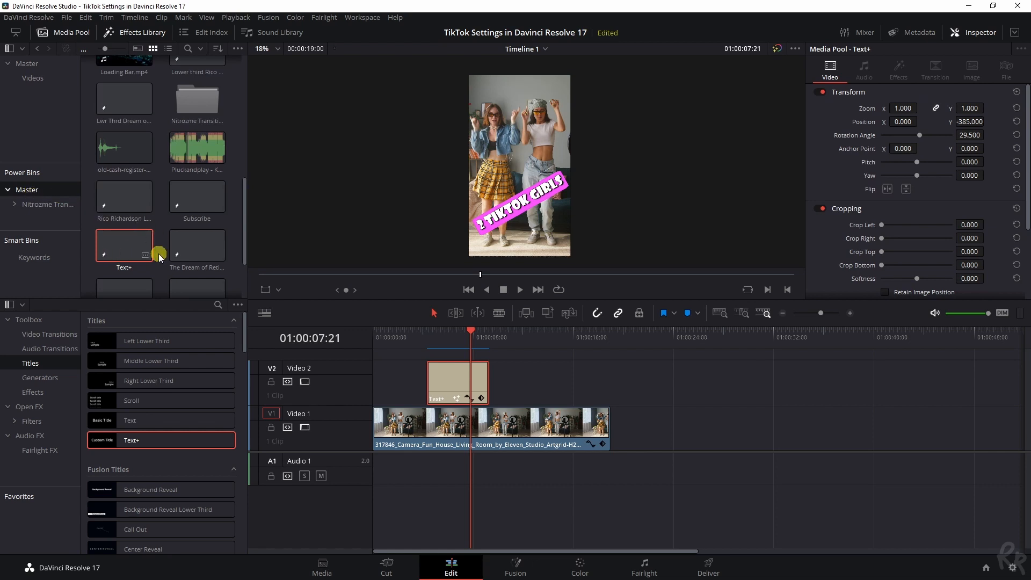
mouse_move(122, 242)
type("TikTok")
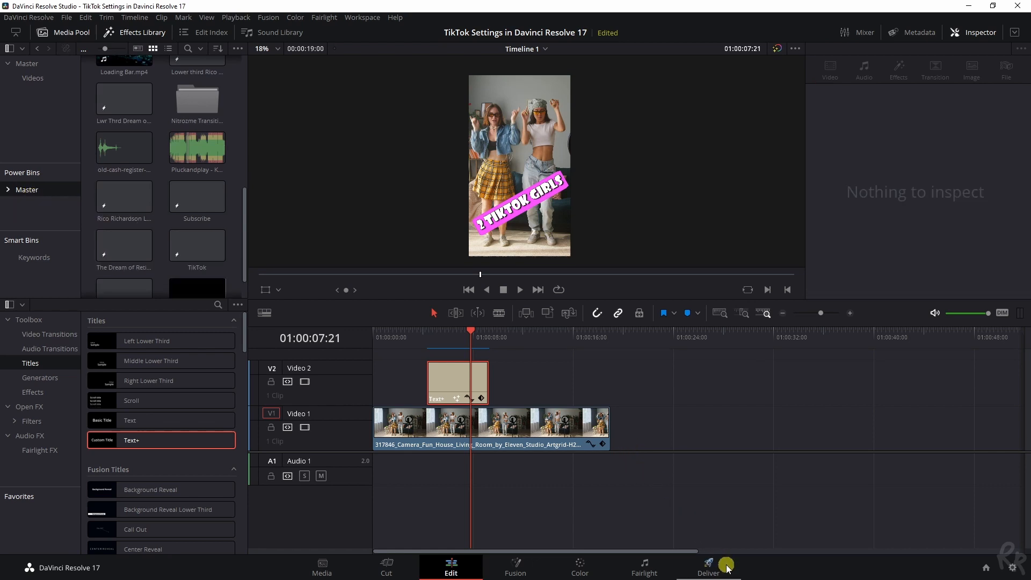
On the Deliver page, name the export file 'Test'
left_click(708, 567)
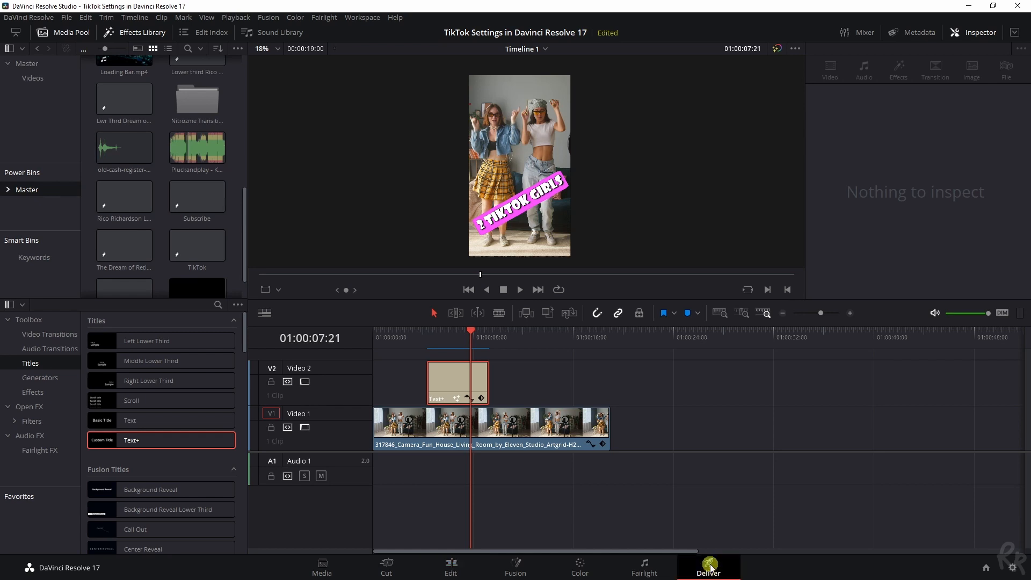
left_click(708, 567)
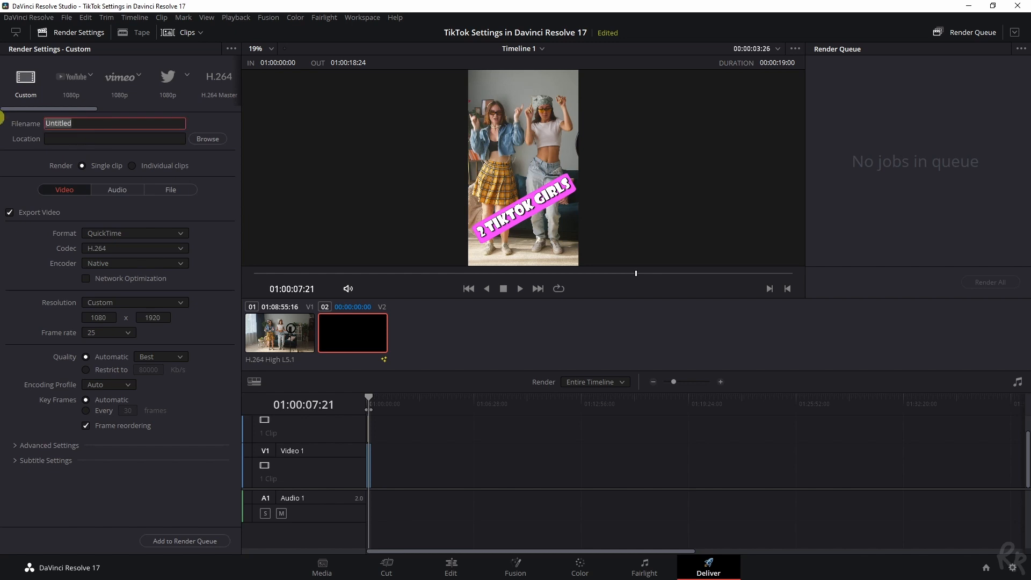
type("Test")
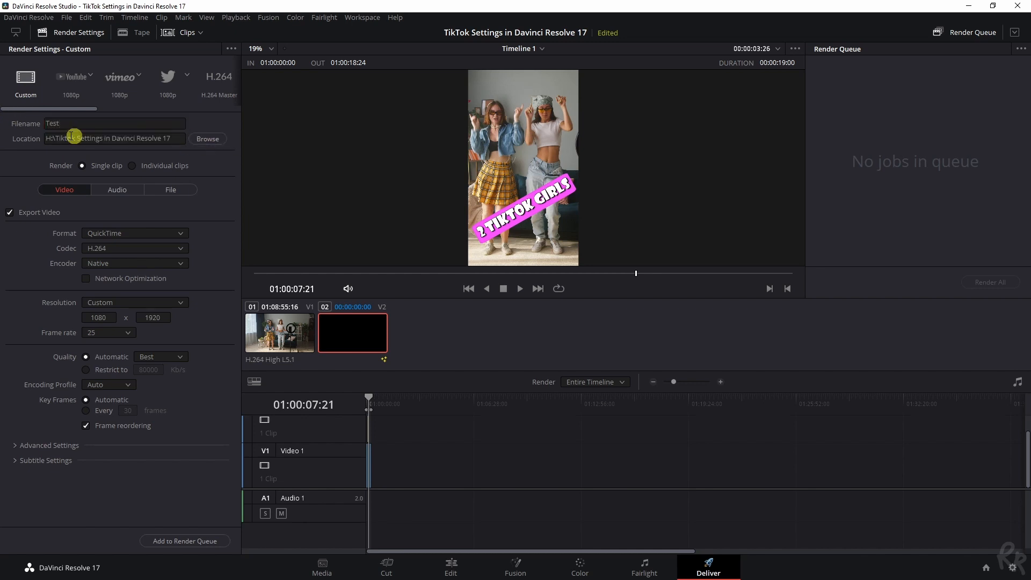
Set the render format to MP4 and open the Save As New Preset menu
left_click(134, 232)
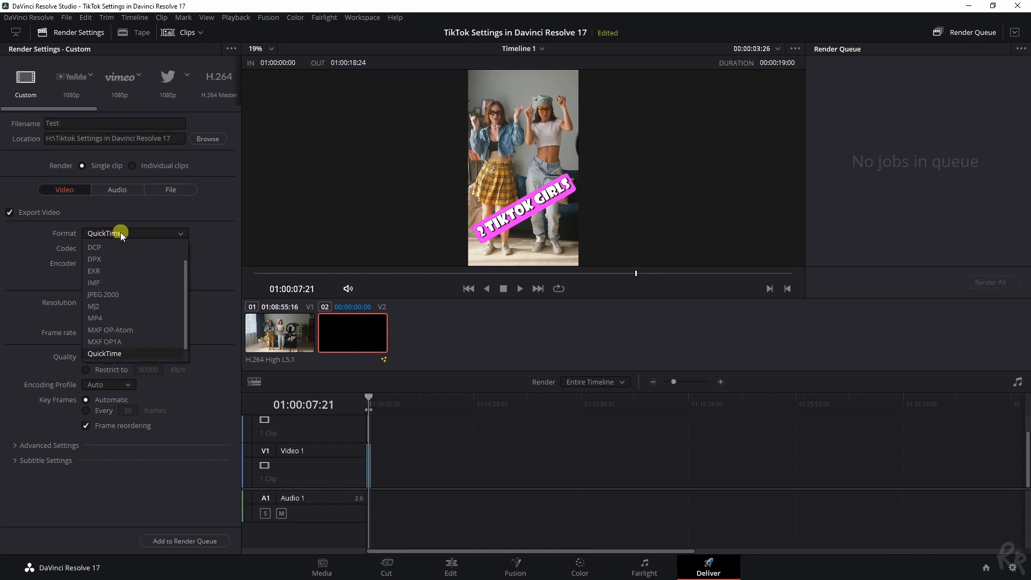
left_click(94, 318)
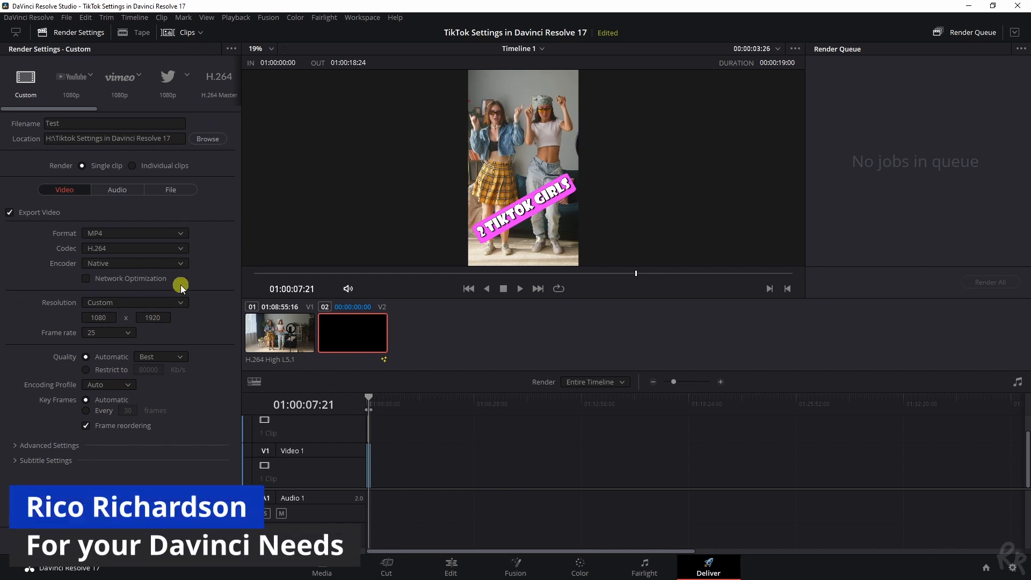
left_click(231, 48)
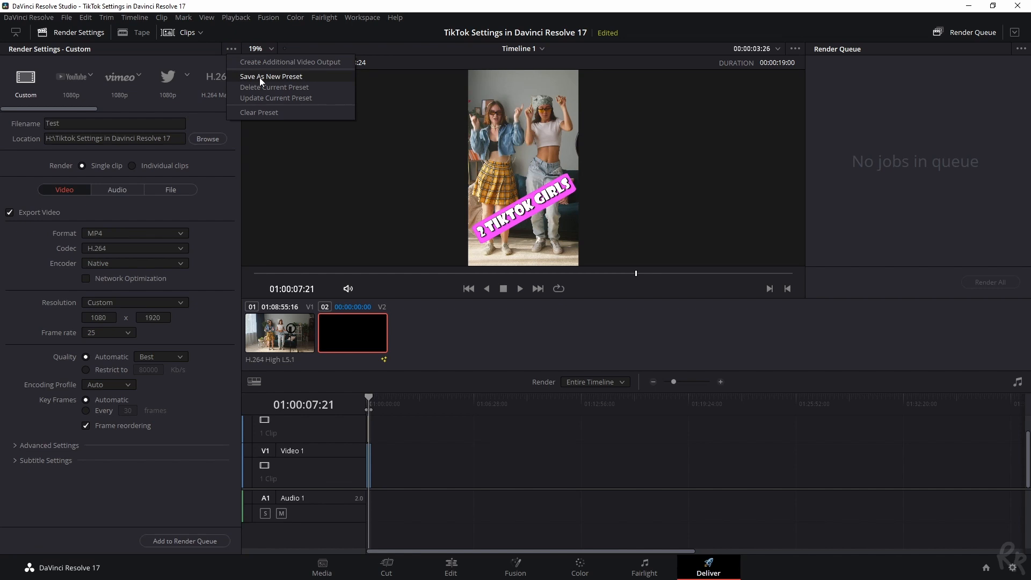
mouse_move(259, 79)
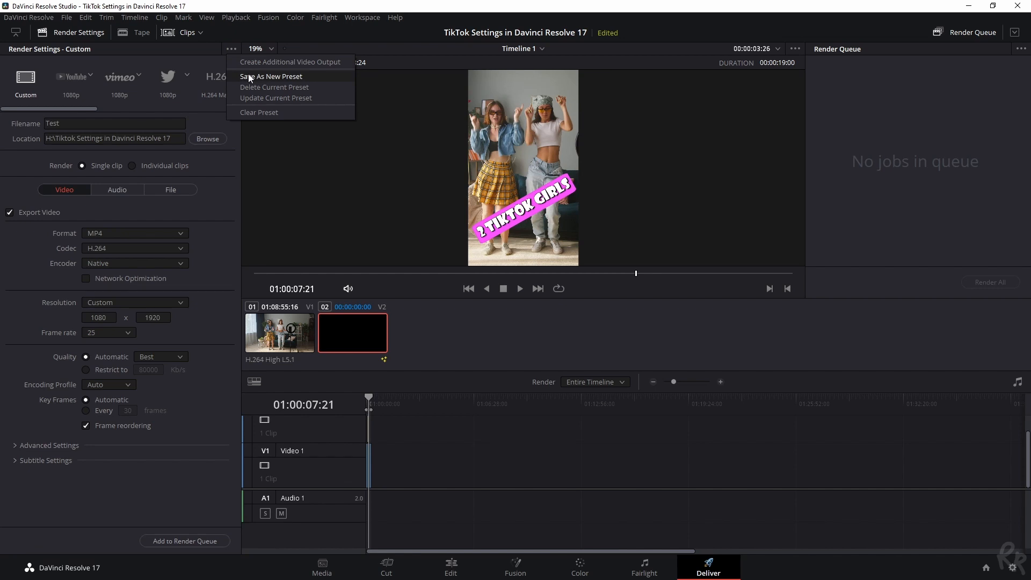